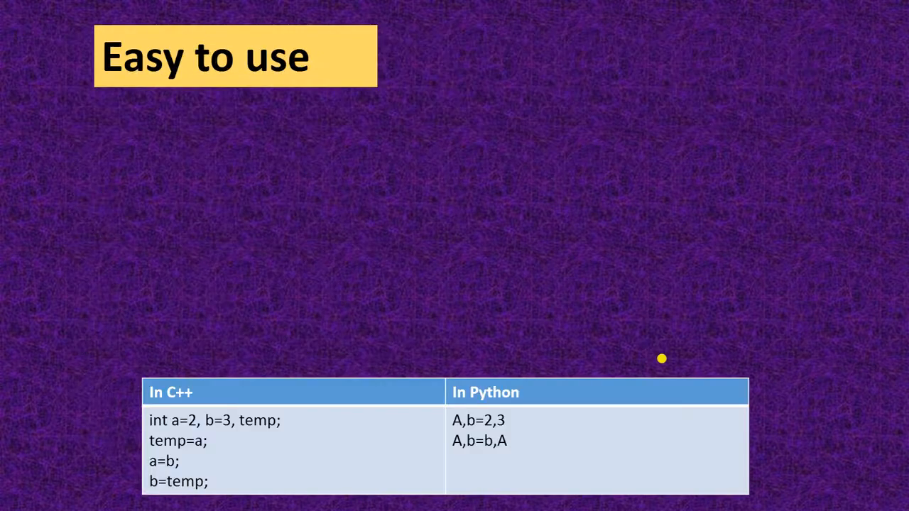
# Advance the slideshow to the 'Not strong on Type binding' slide
pyautogui.press('right')
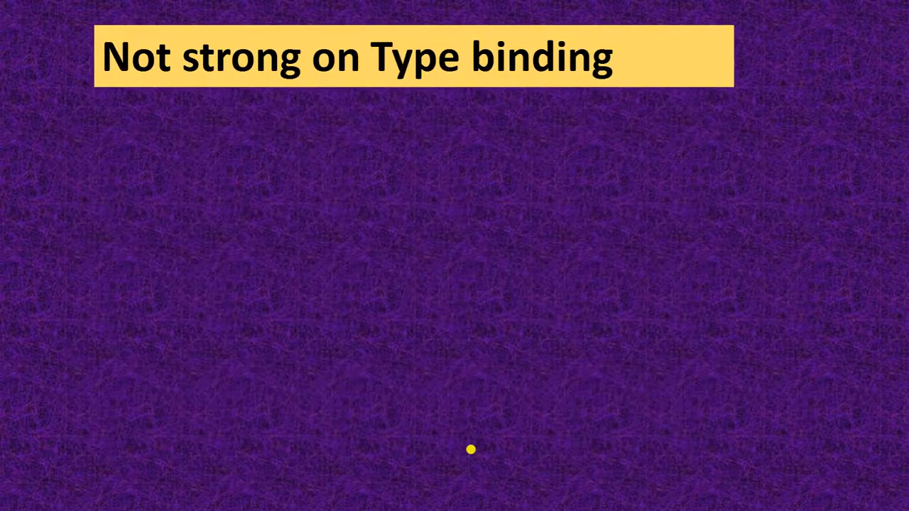